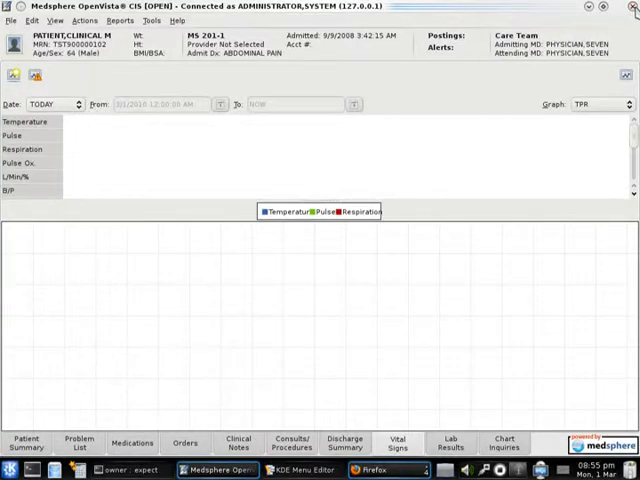
Step: Close the OpenVista CIS client showing the patient's vitals, returning to the KDE desktop
click(632, 8)
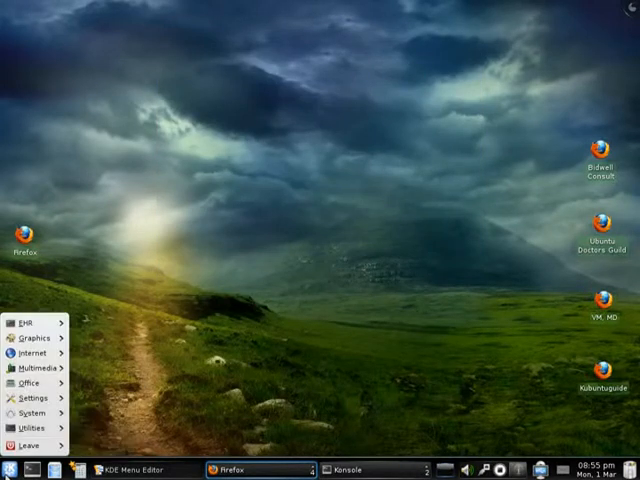
Step: Launch the OpenVista CIS client from the K menu's EHR shortcut, bringing up the pre-filled connection dialog
click(24, 322)
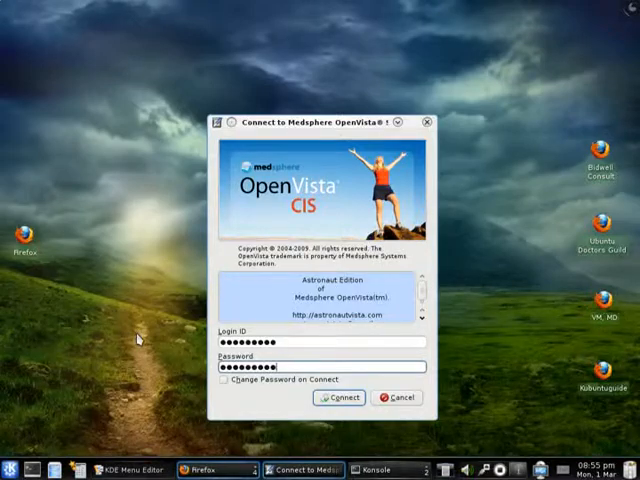
Step: Sign in, open PATIENT,CLINICAL M's chart on Consults/Procedures, then close the client
click(340, 396)
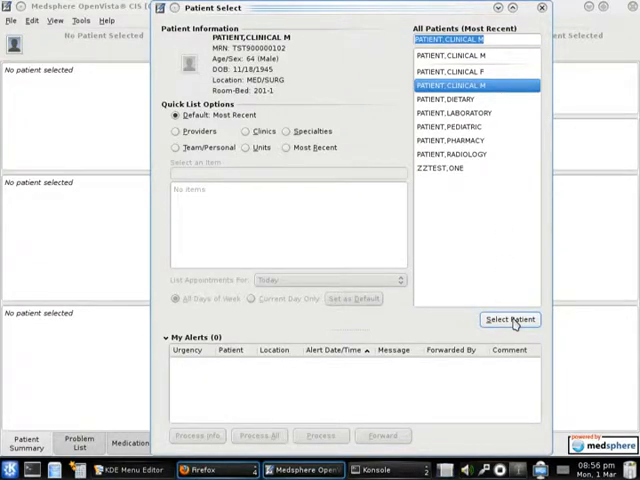
click(510, 320)
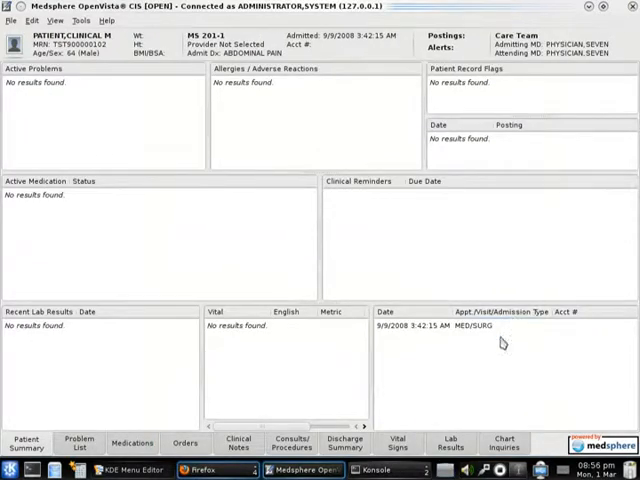
click(290, 444)
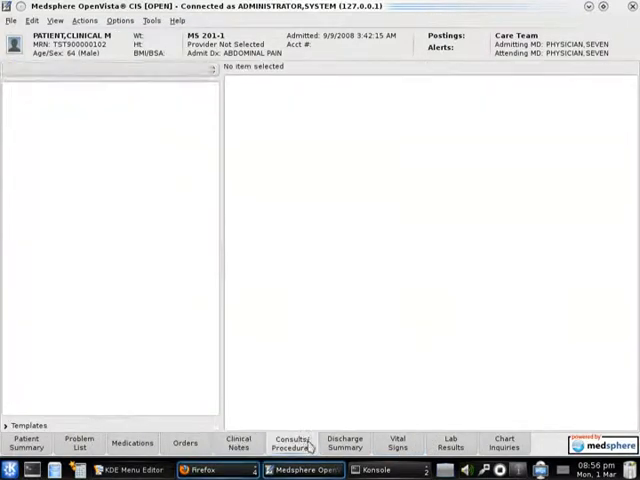
click(290, 444)
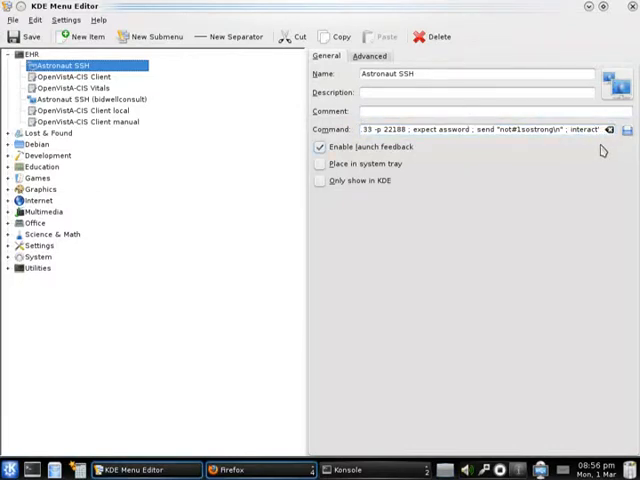
Step: Switch to Firefox showing the Vistapedia OpenVistA-CIS client package article
click(74, 76)
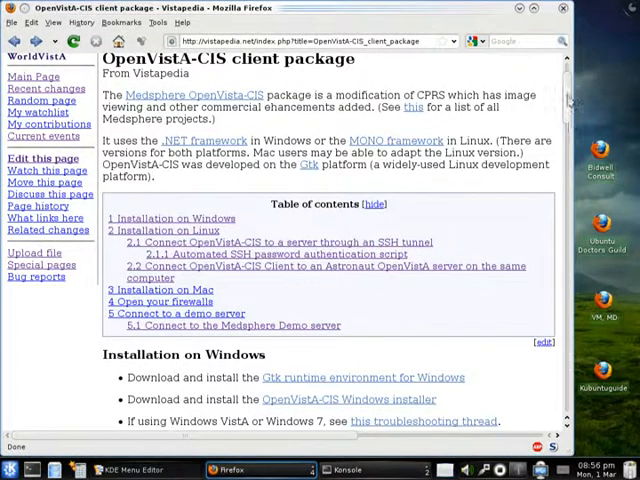
Step: Read down the Vistapedia article, then minimize Firefox to reach the desktop's EHR menu
scroll(down, 3)
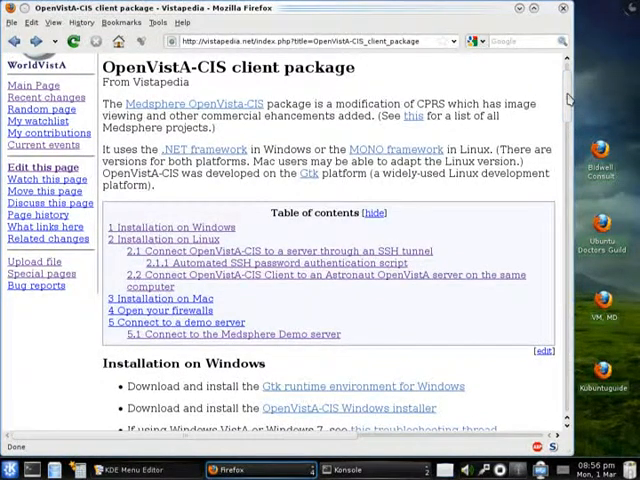
mouse_move(204, 210)
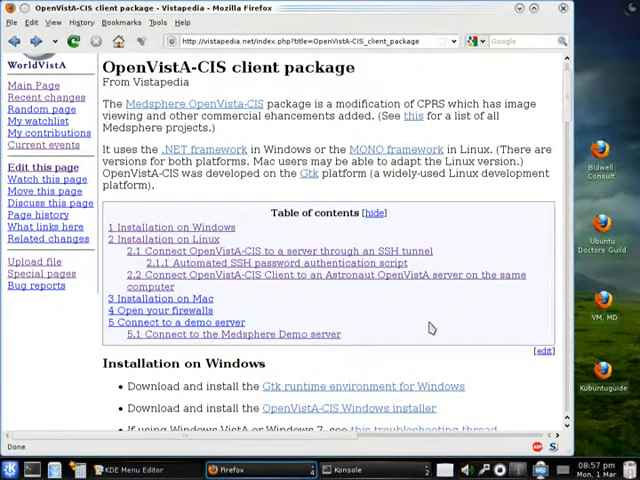
click(230, 468)
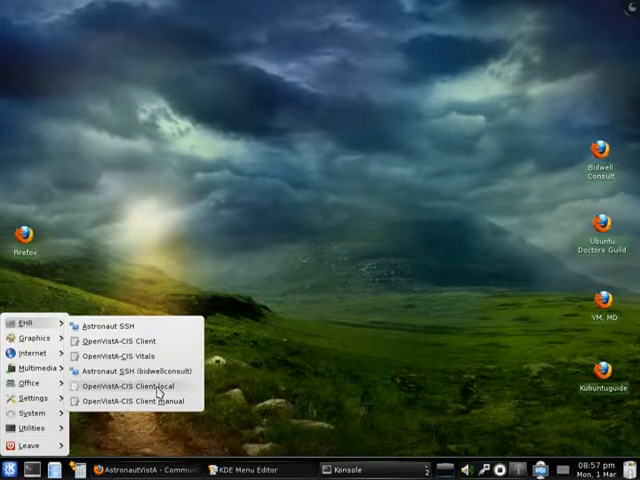
Step: Launch the manual OpenVista CIS client and connect to server localhost
click(120, 386)
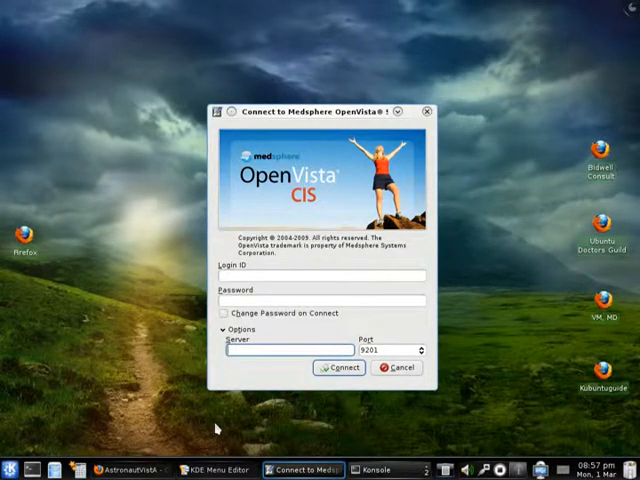
text(localhost)
click(392, 350)
text(9260)
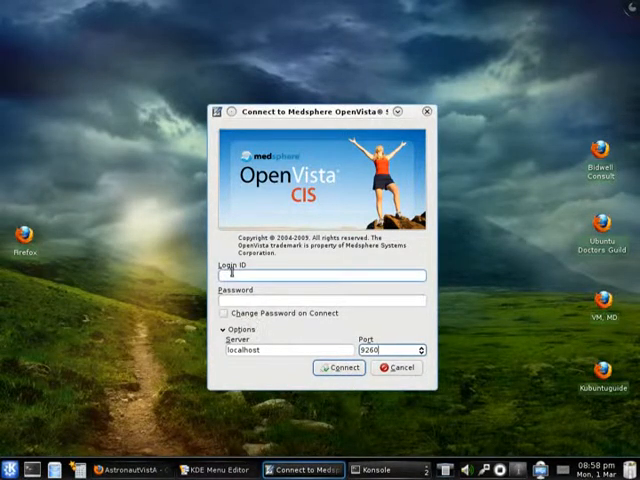
click(318, 300)
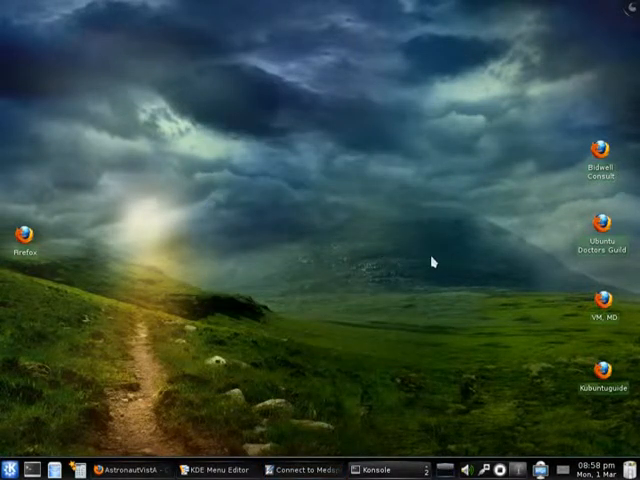
mouse_move(374, 356)
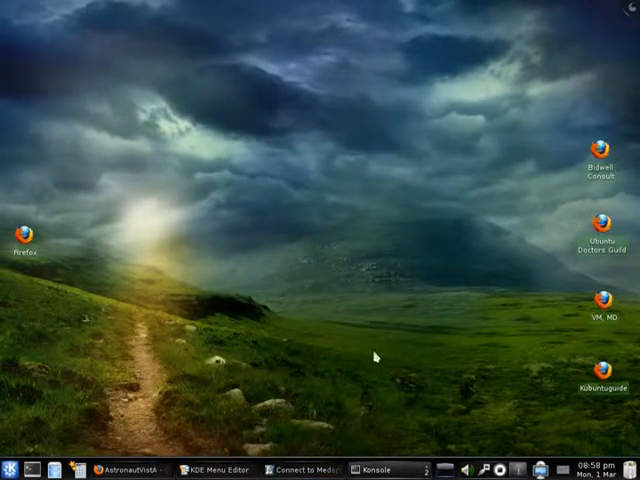
mouse_move(376, 264)
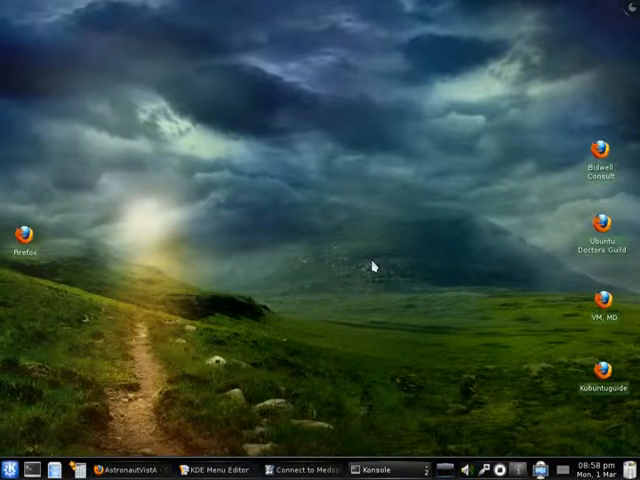
mouse_move(10, 468)
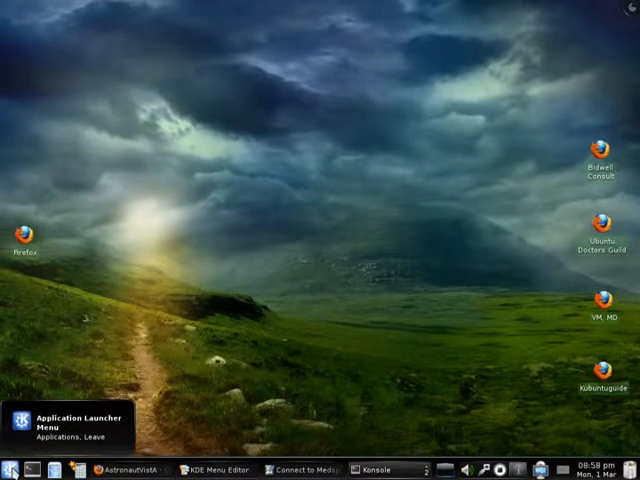